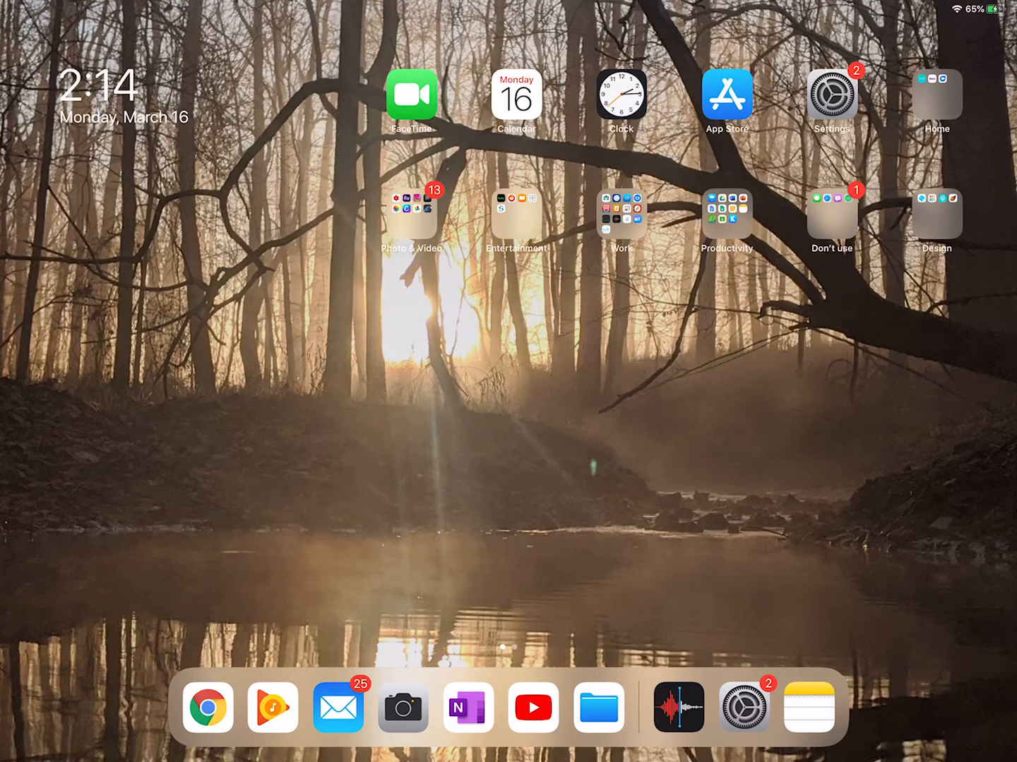
mouse_move(614, 96)
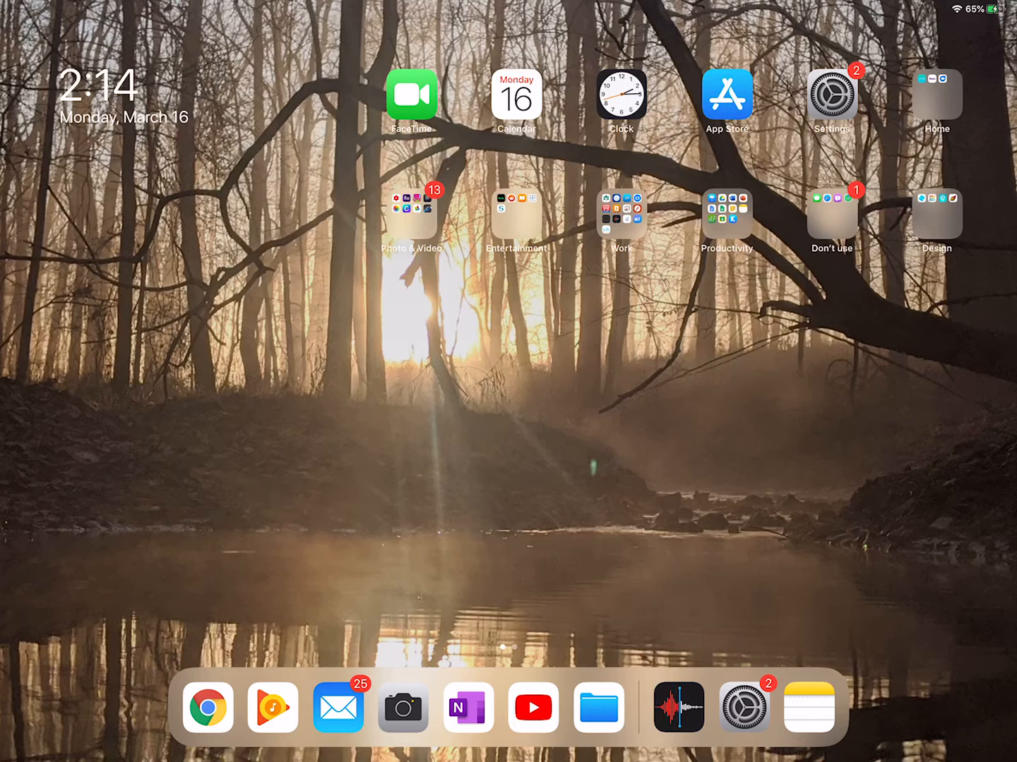
Swipe to the Home Screen page that holds the Explain Everything icon.
scroll(left, 3)
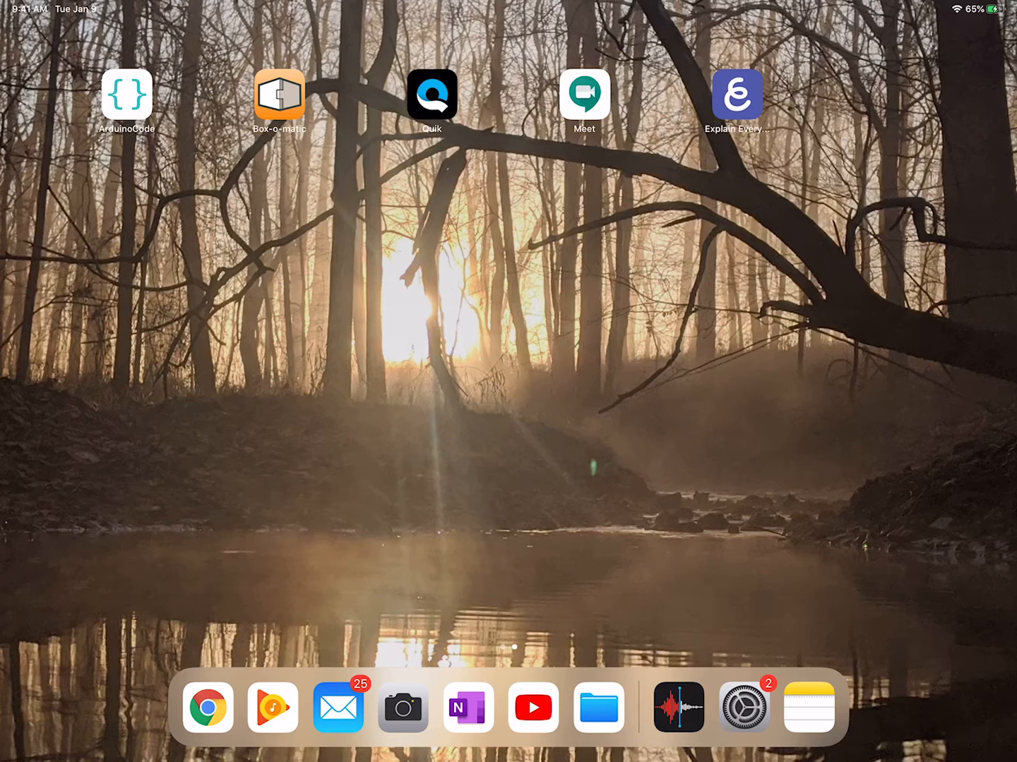
Launch Explain Everything, dismiss the account menu and reach the New Project options.
click(737, 96)
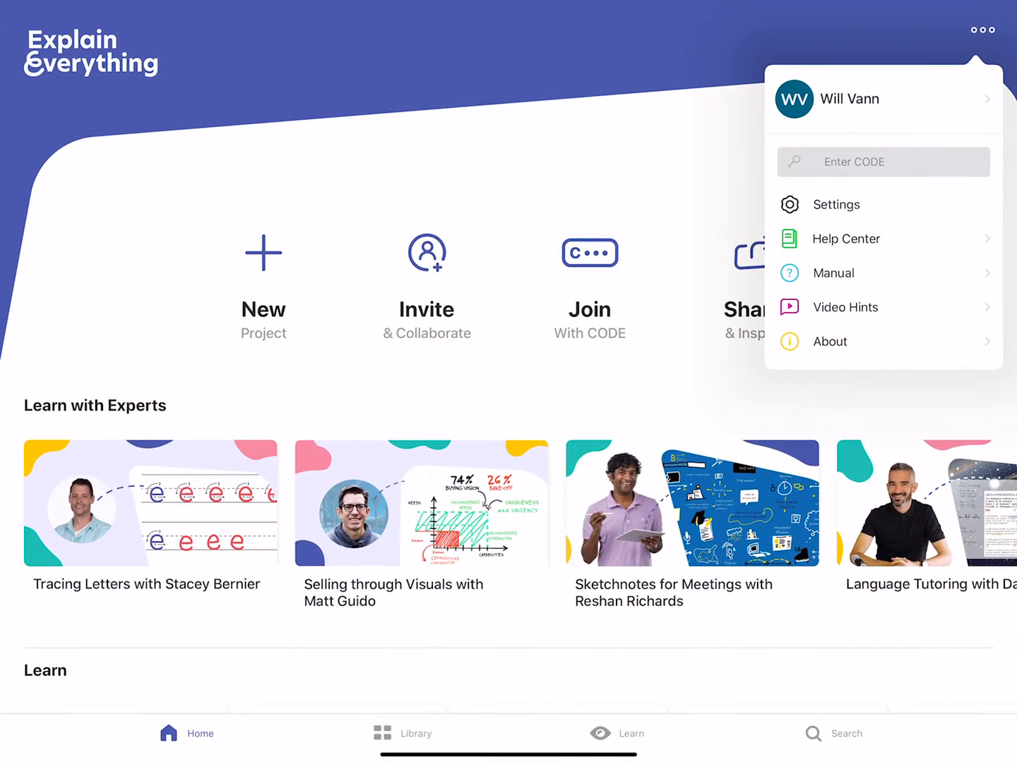
click(982, 29)
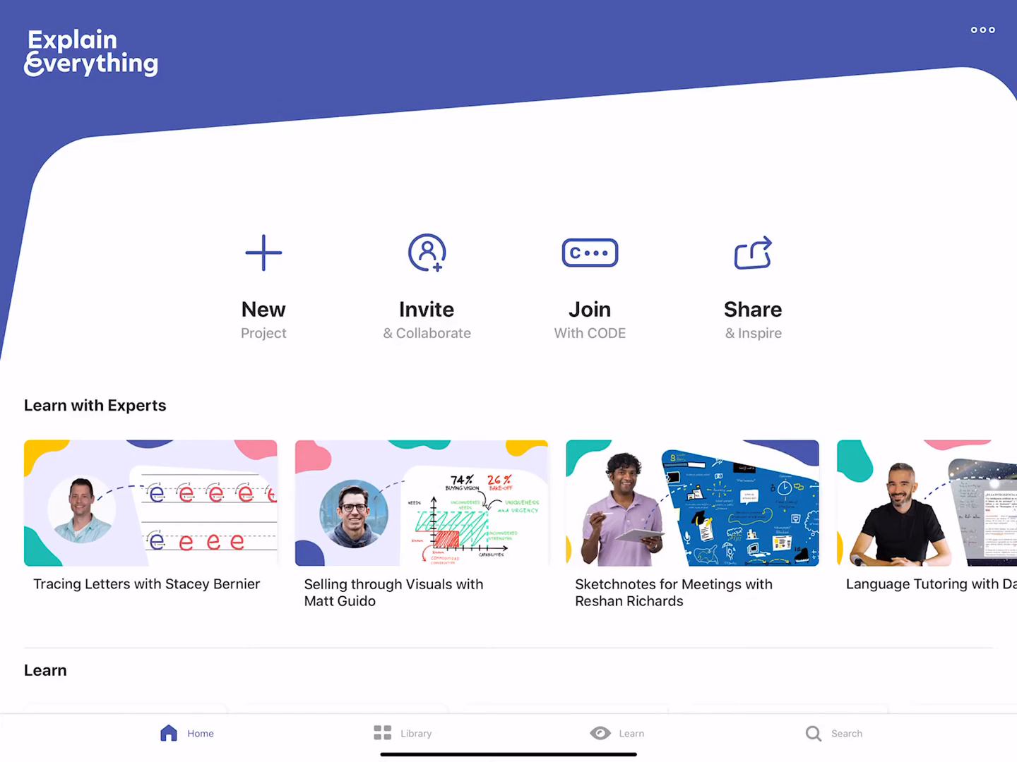
scroll(down, 3)
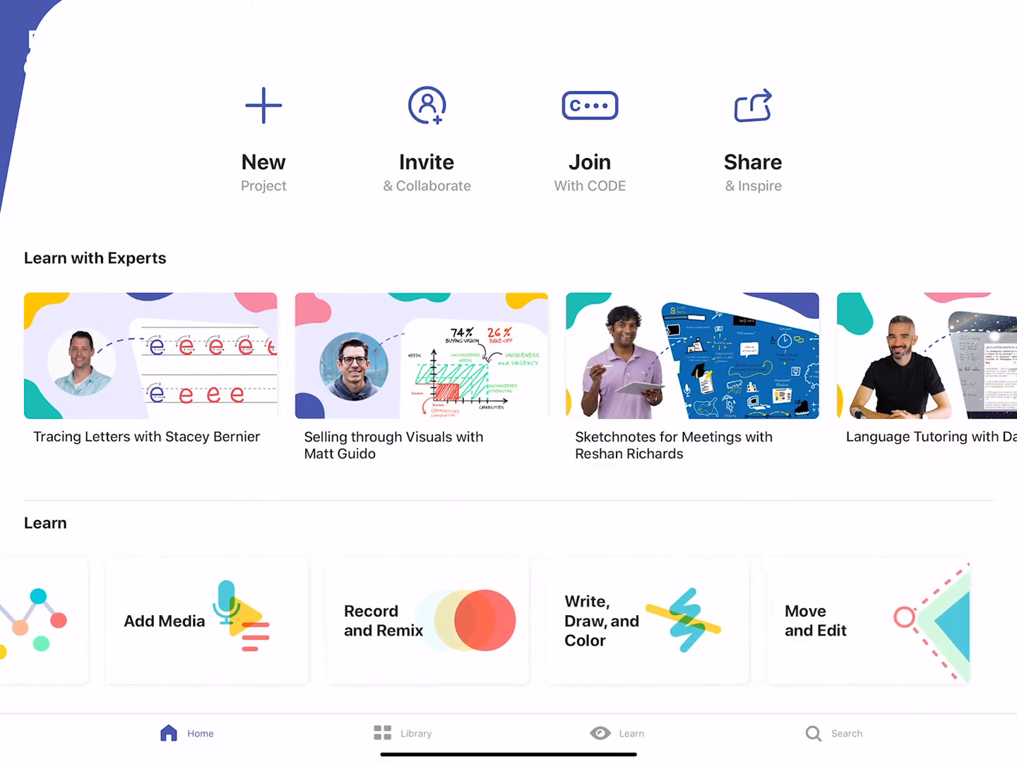
scroll(down, 3)
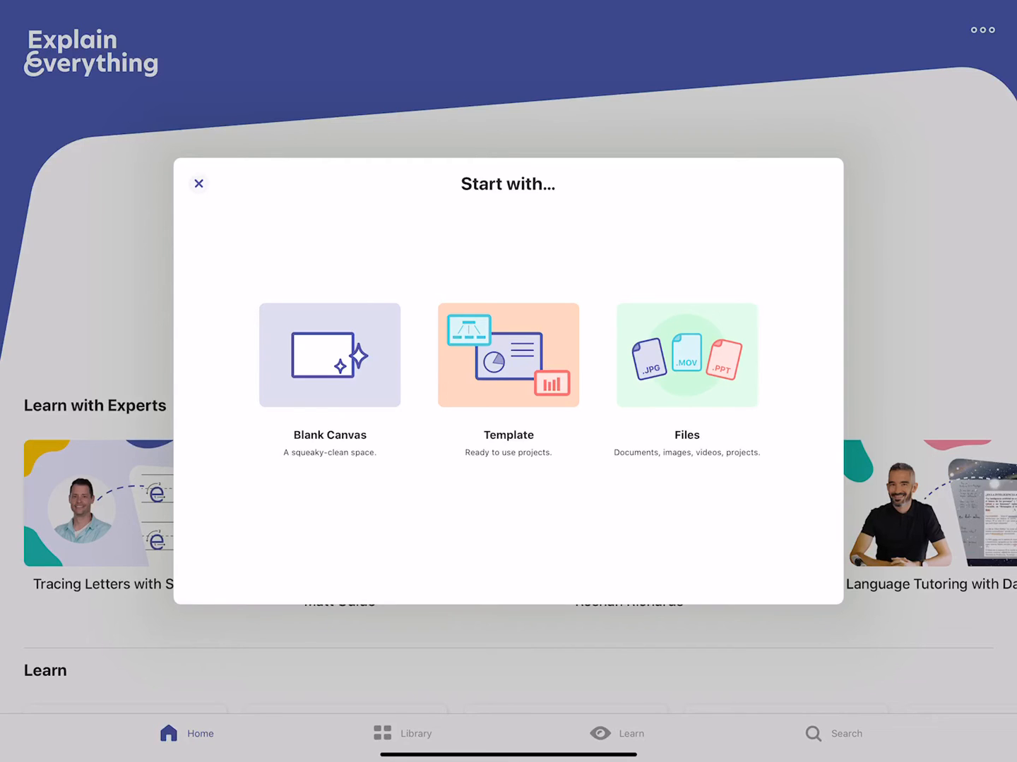
Start a blank Whiteboard project and bring up the photo albums to insert an image.
click(199, 184)
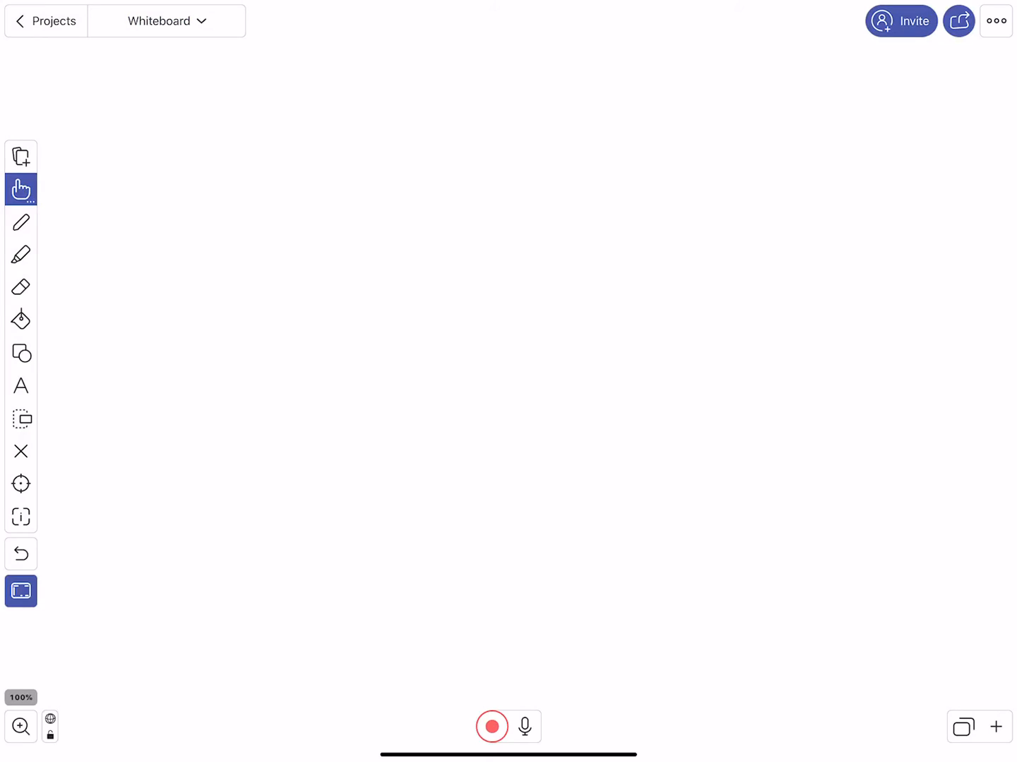
click(165, 20)
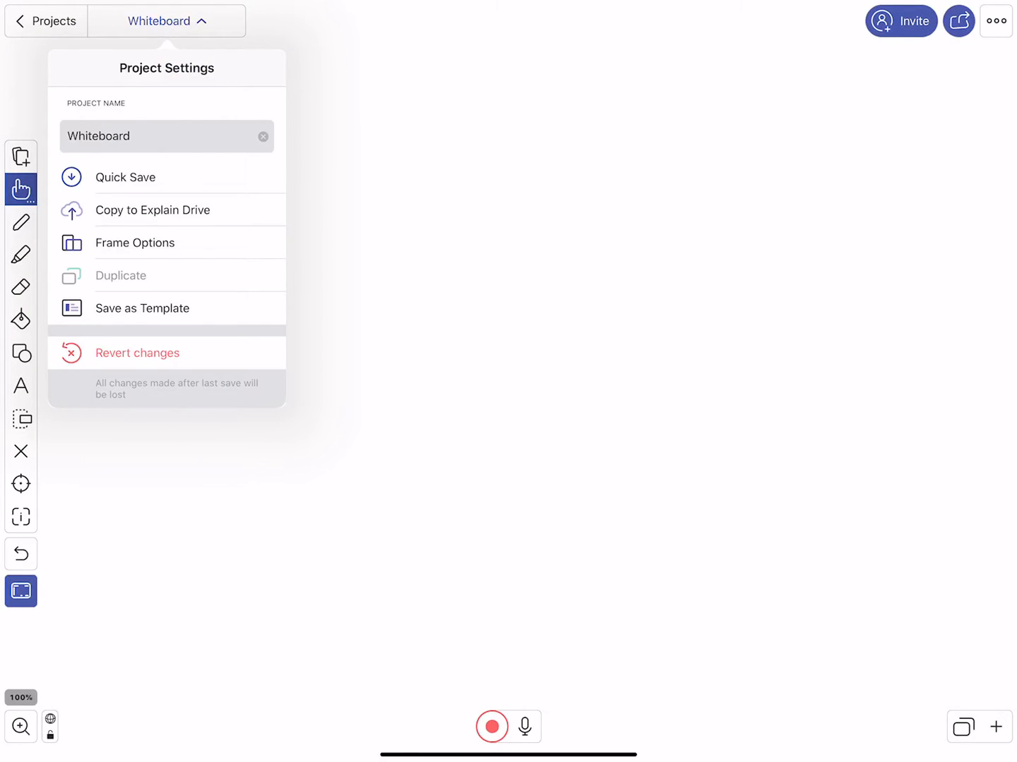
click(167, 20)
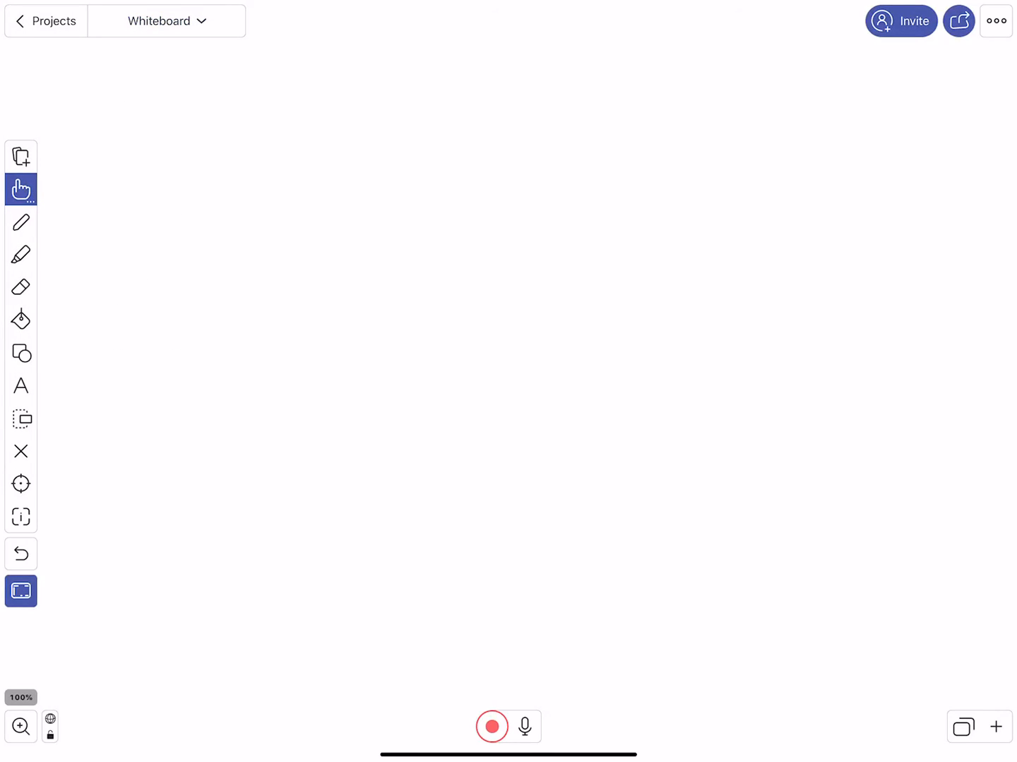
click(21, 157)
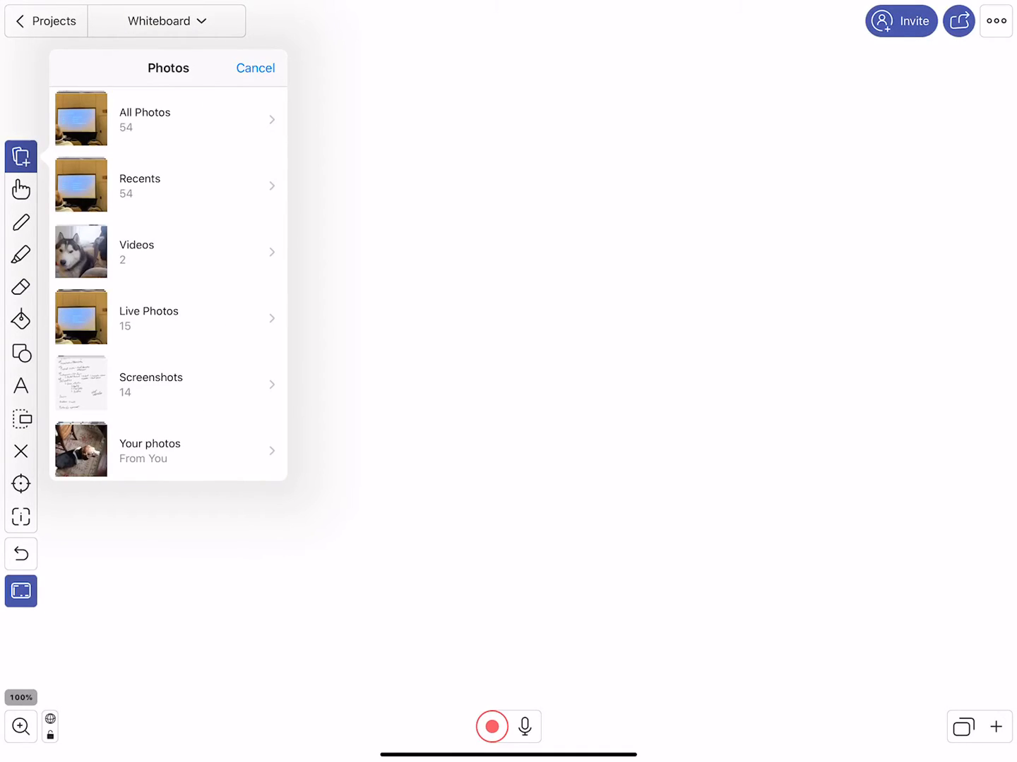
Insert the DeWalt scroll saw photo, cropped in the Image Editor, onto the whiteboard.
click(144, 118)
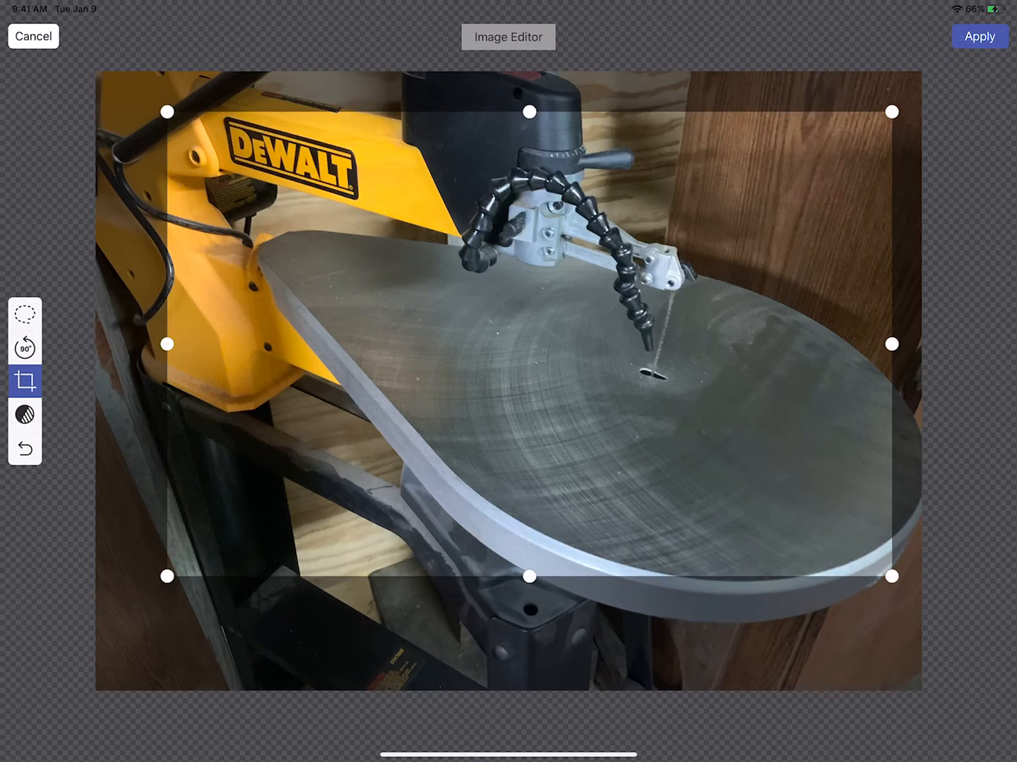
click(978, 36)
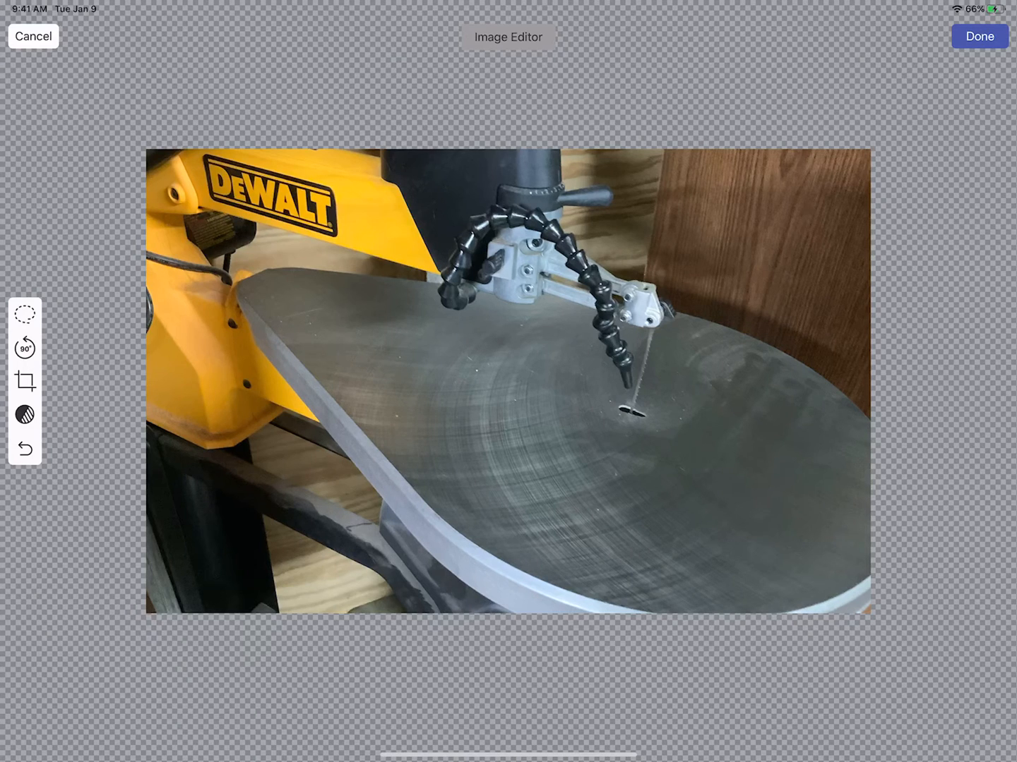
click(979, 36)
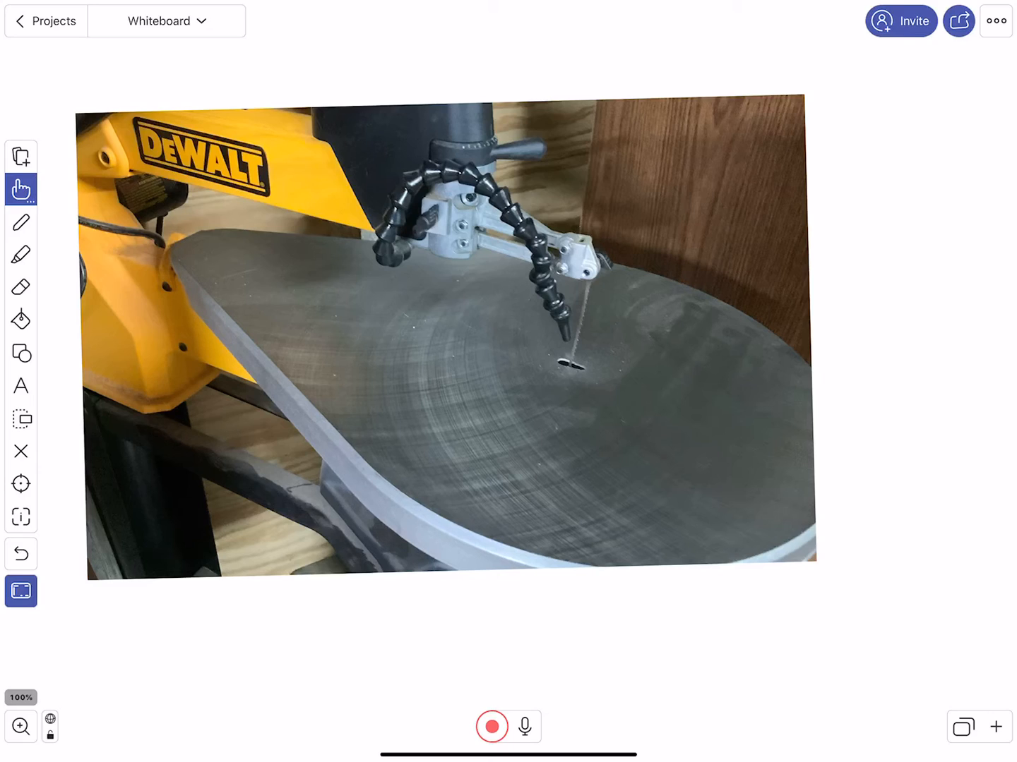
Try the Hand and Eraser tools, then set the Pen to red ink for drawing.
click(21, 189)
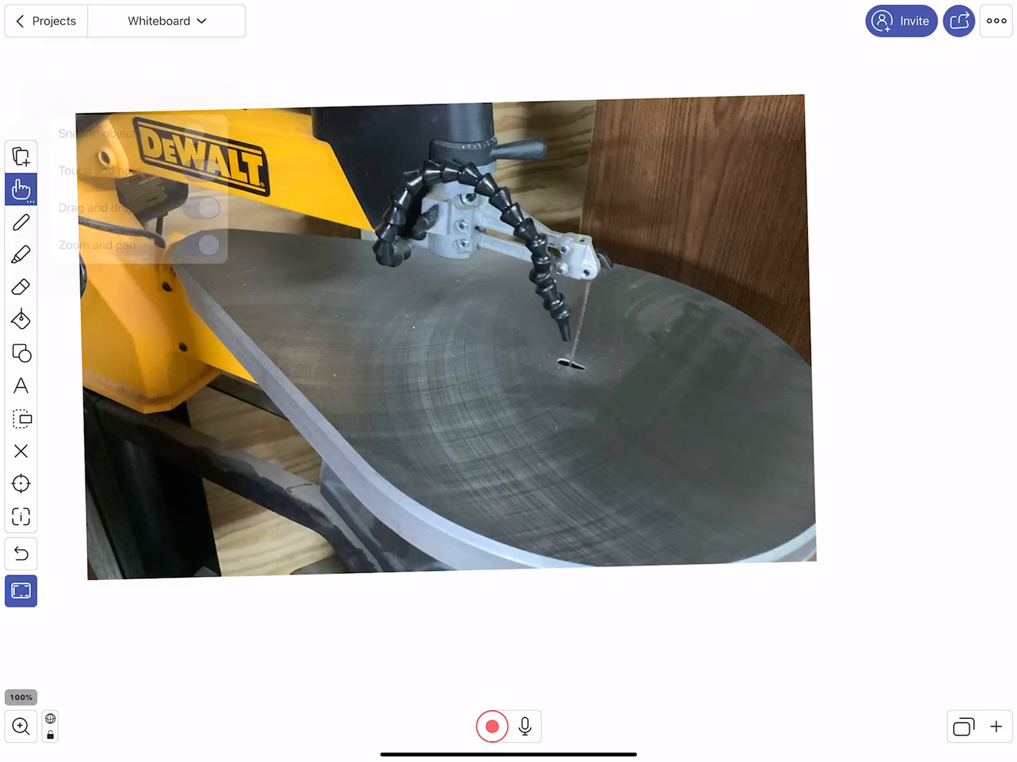
click(21, 286)
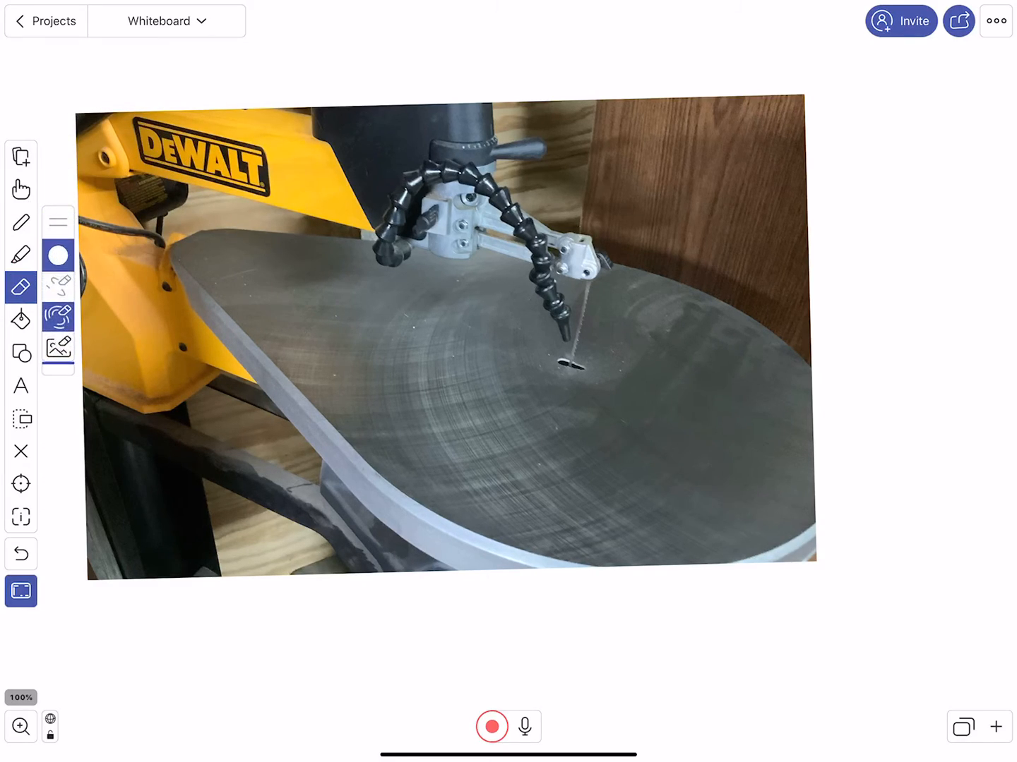
click(22, 189)
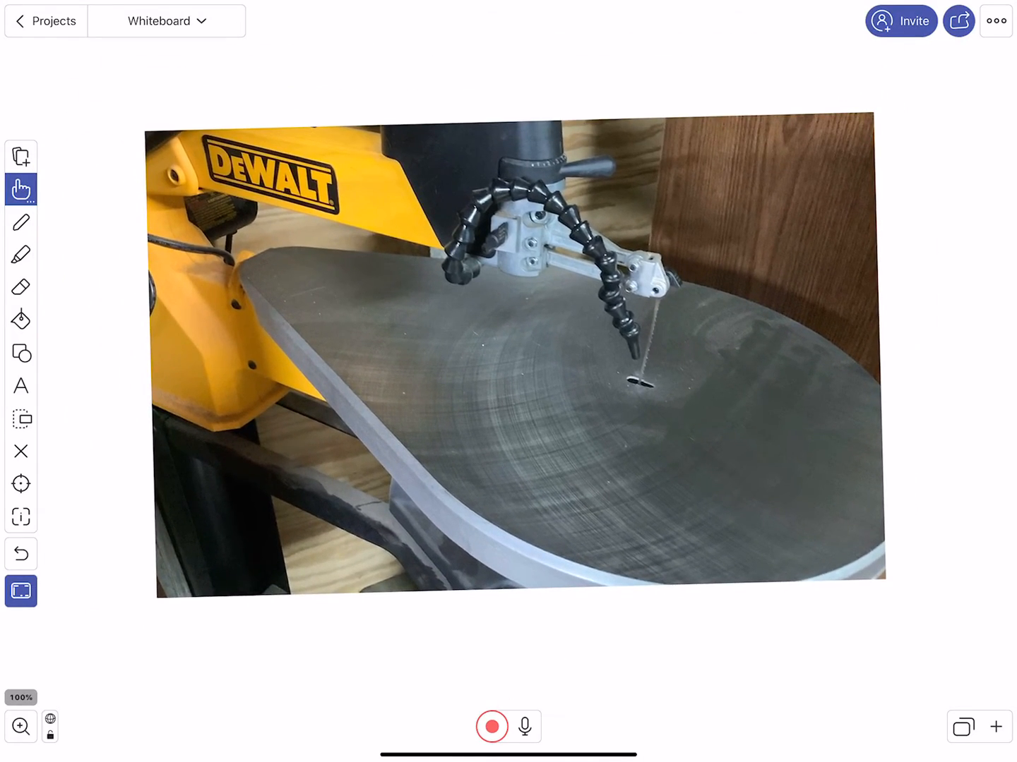
click(21, 223)
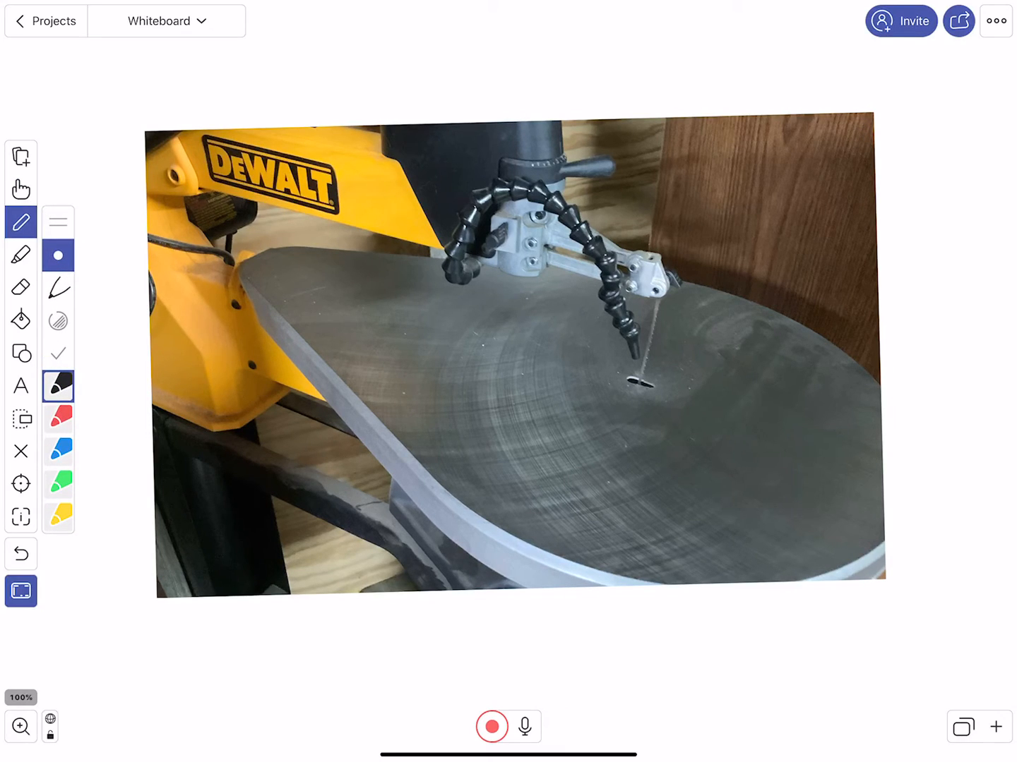
click(58, 419)
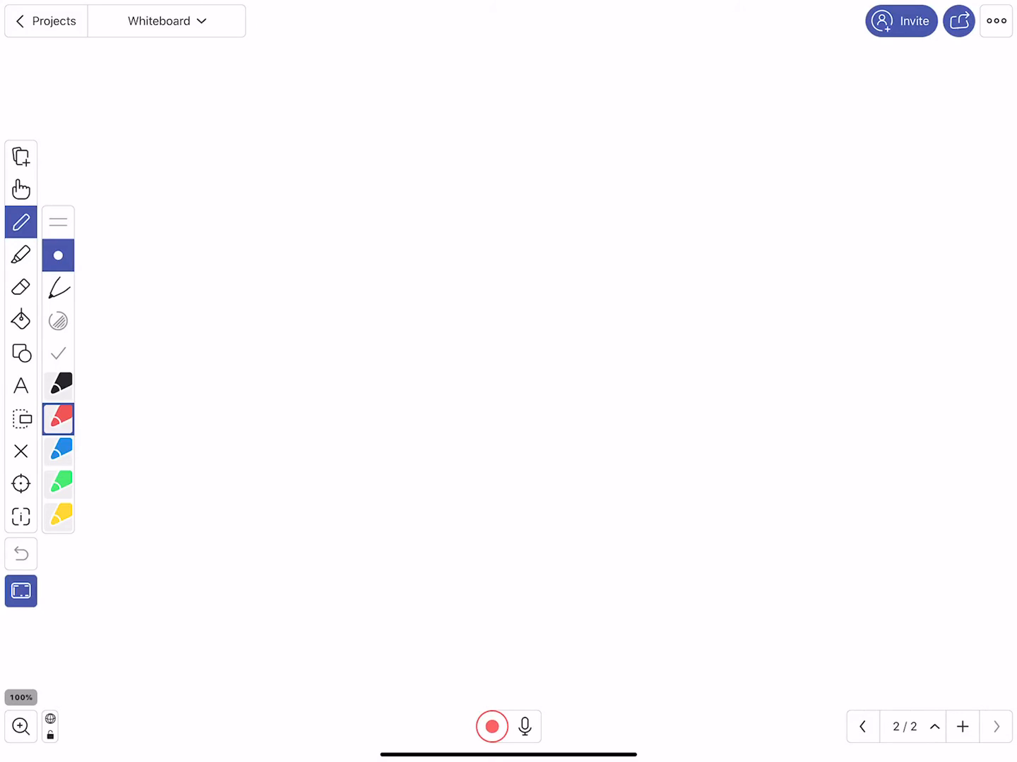
On the photo slide, draw a red ellipse around the blade with 'Dangerous' and a sad face, then pick black.
click(911, 726)
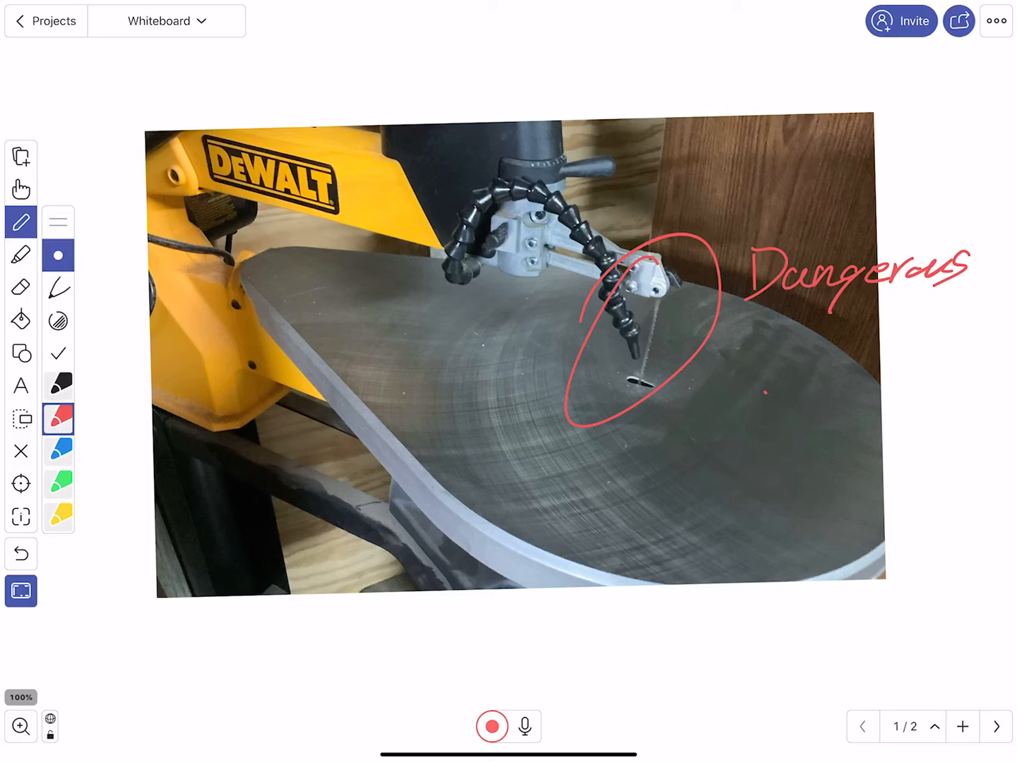
drag(765, 393, 791, 360)
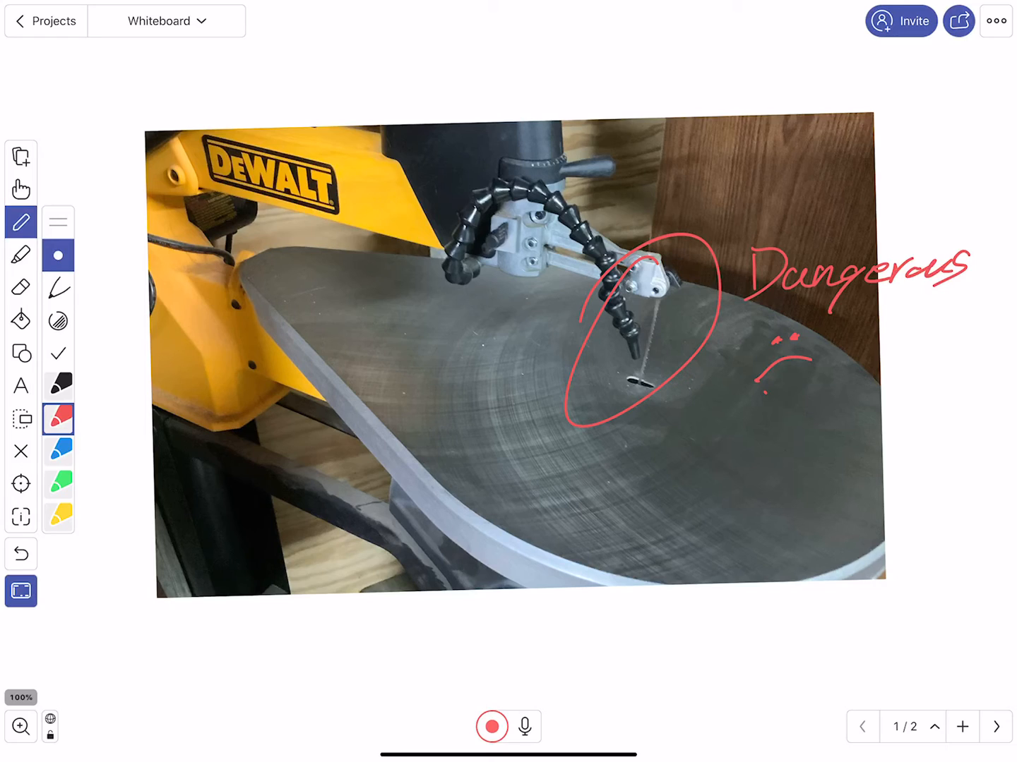
click(58, 387)
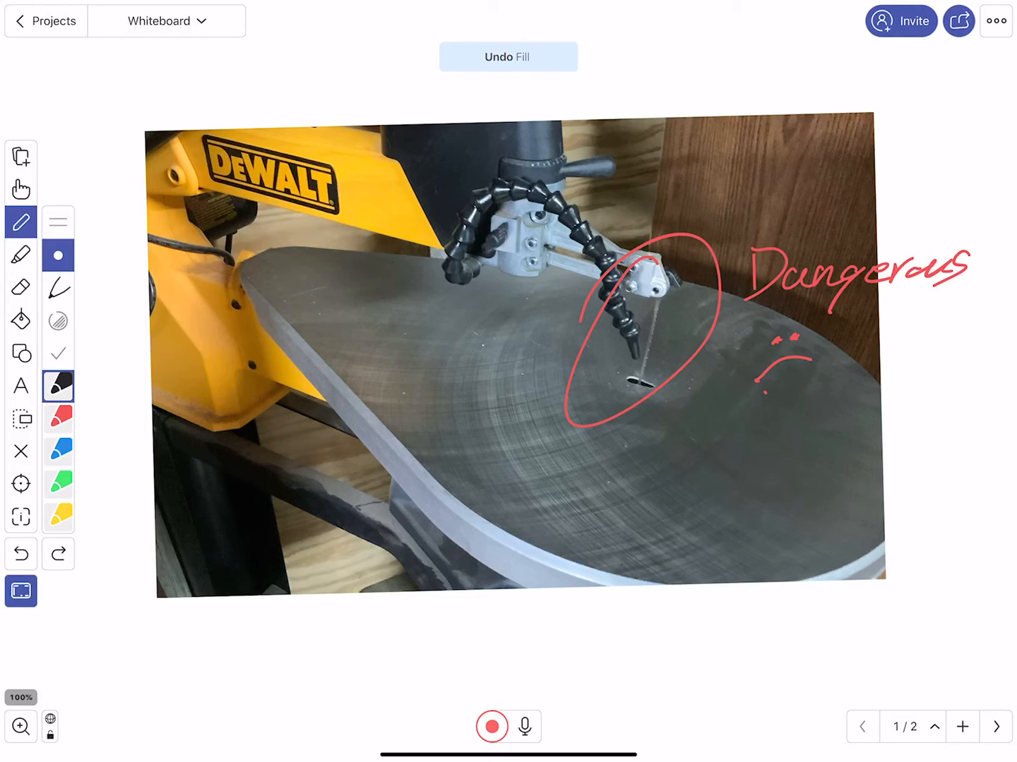
Try the highlighter, eraser and Fill tool, then add a blue arrow pointing at the blade.
click(22, 254)
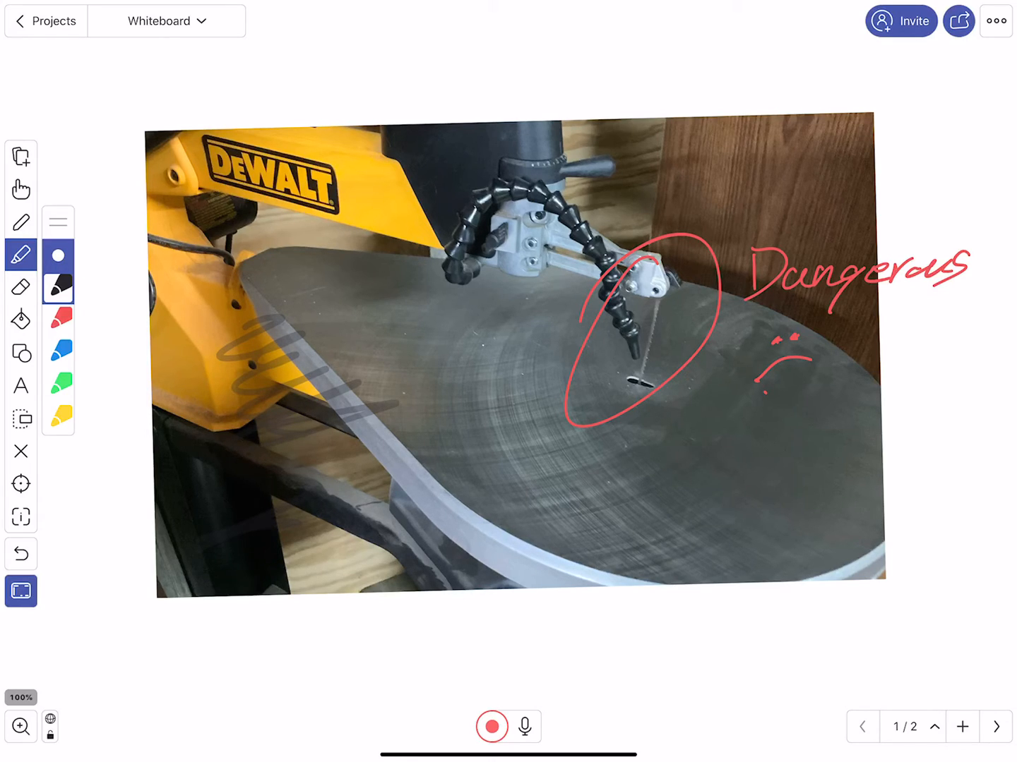
click(21, 287)
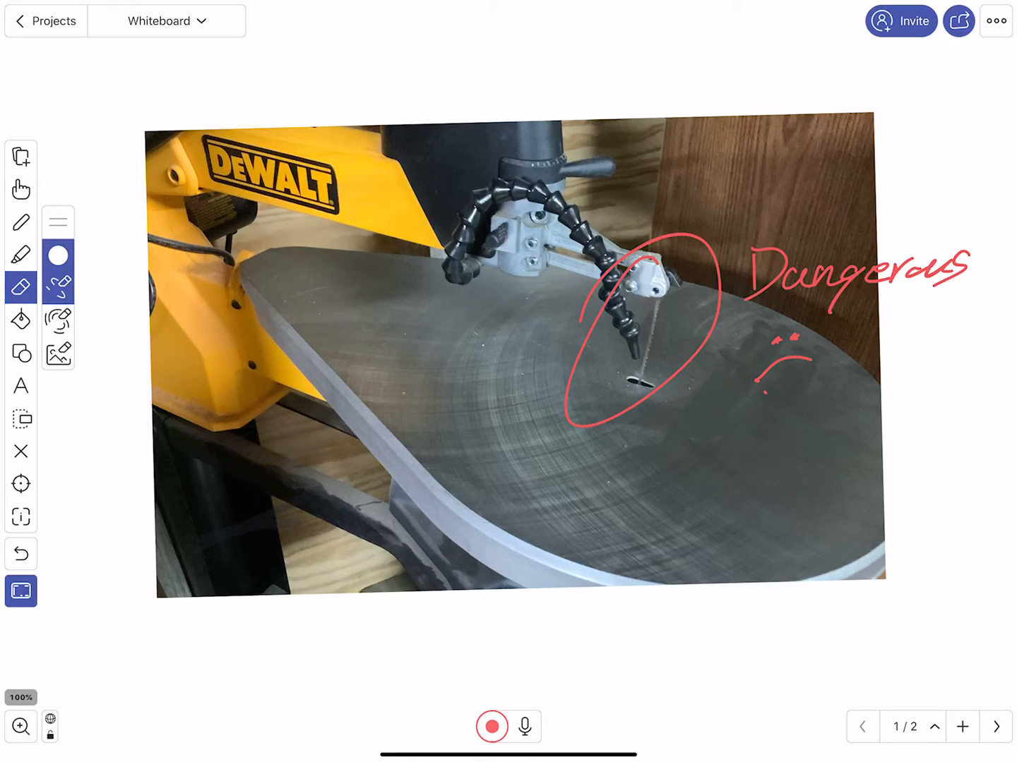
click(21, 320)
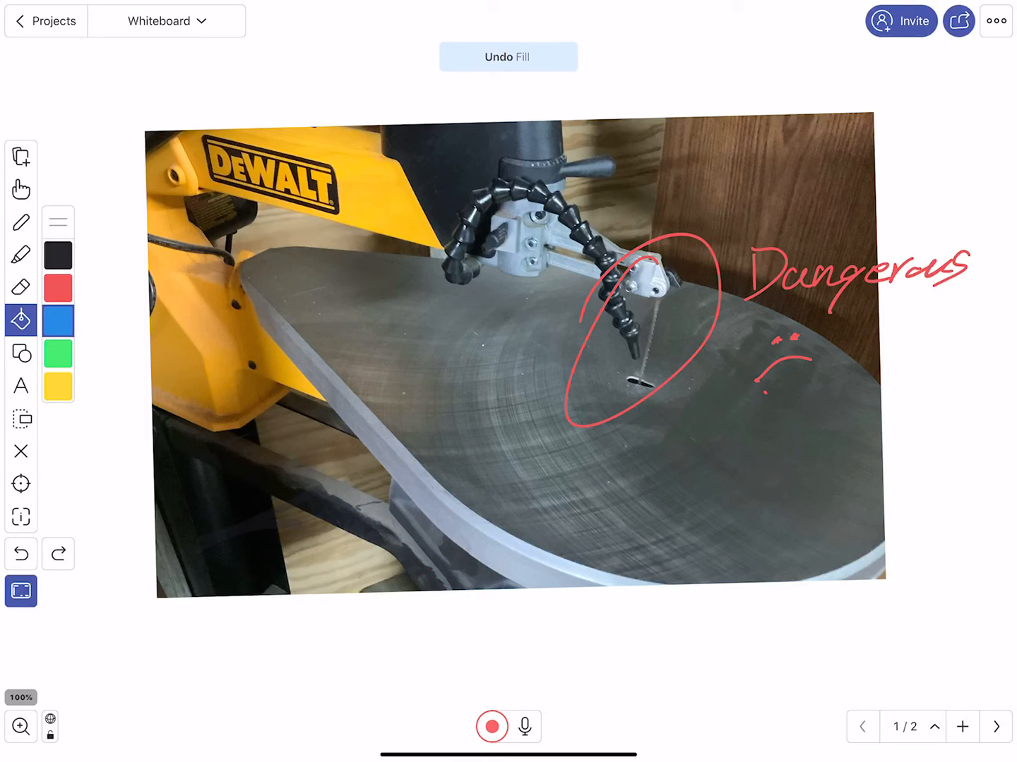
click(21, 353)
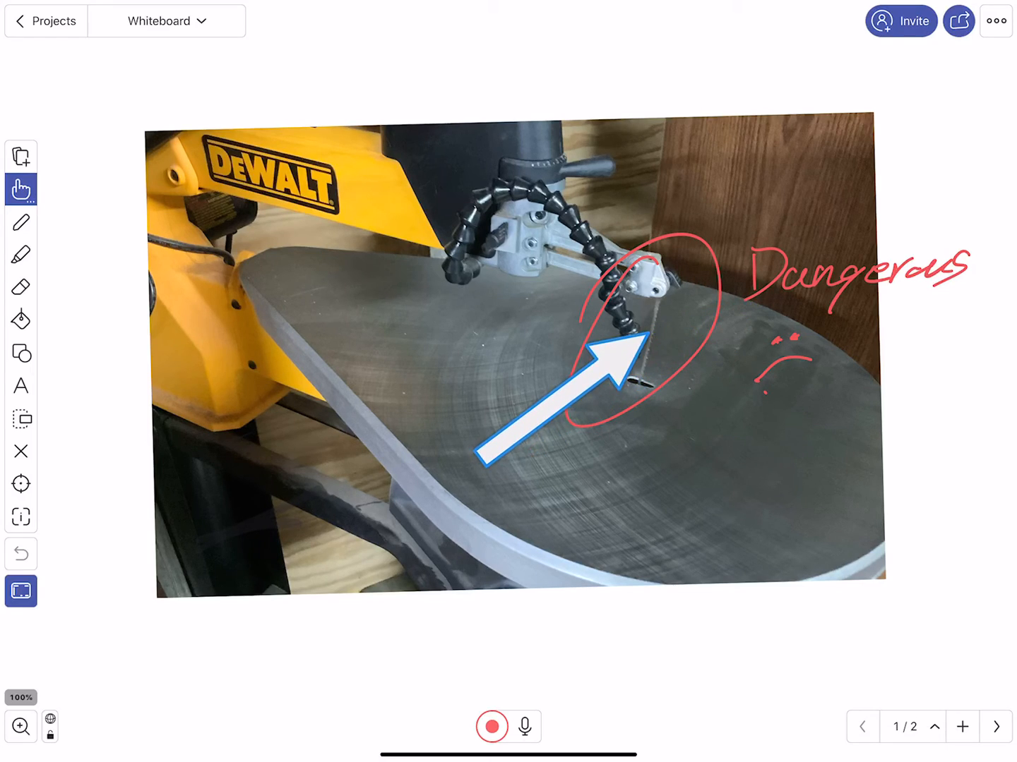
Write 'Ouch' in blue, try select and laser pointer, then undo back to the ellipse and 'Danger'.
click(21, 286)
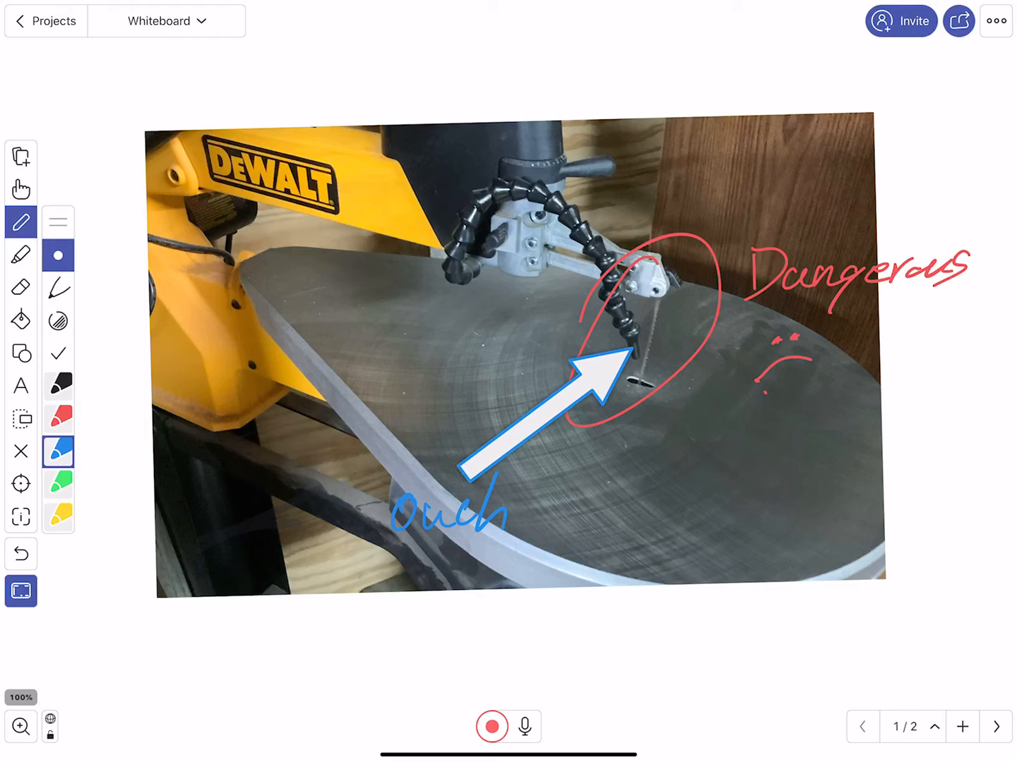
click(21, 418)
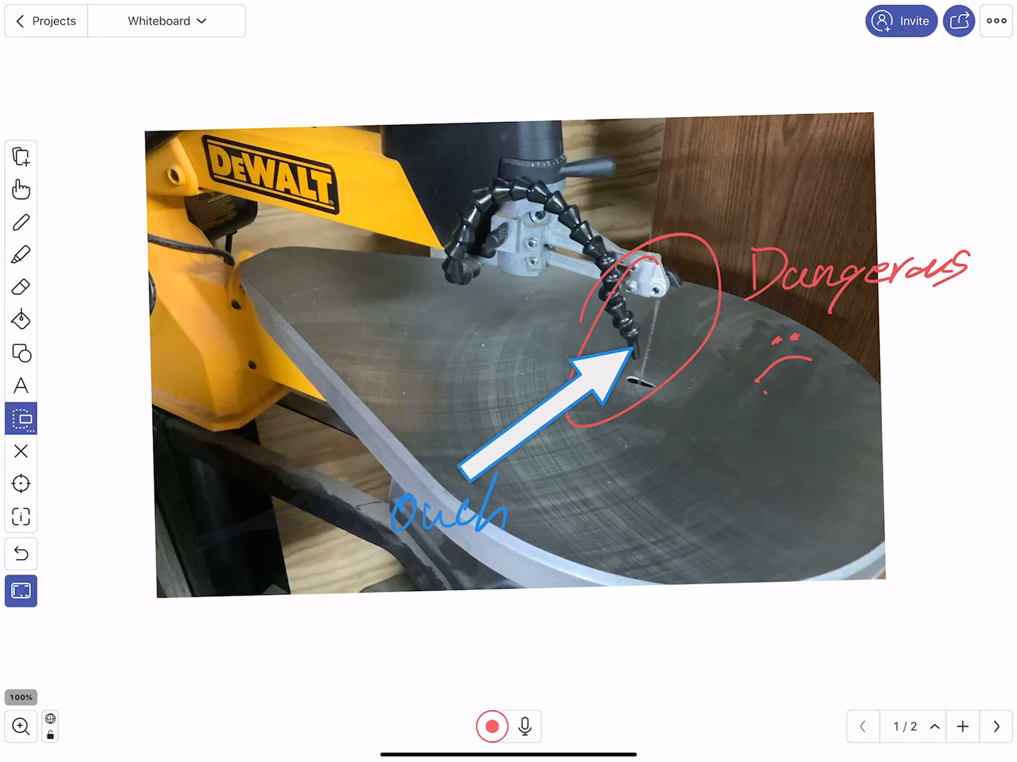
click(22, 483)
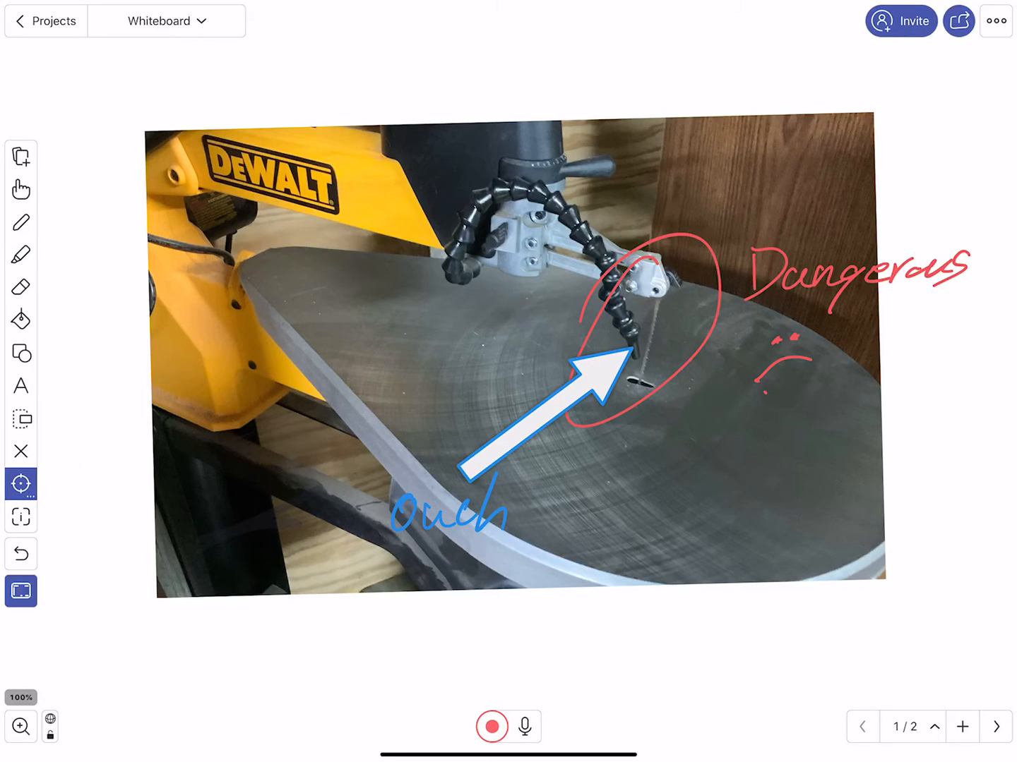
click(21, 483)
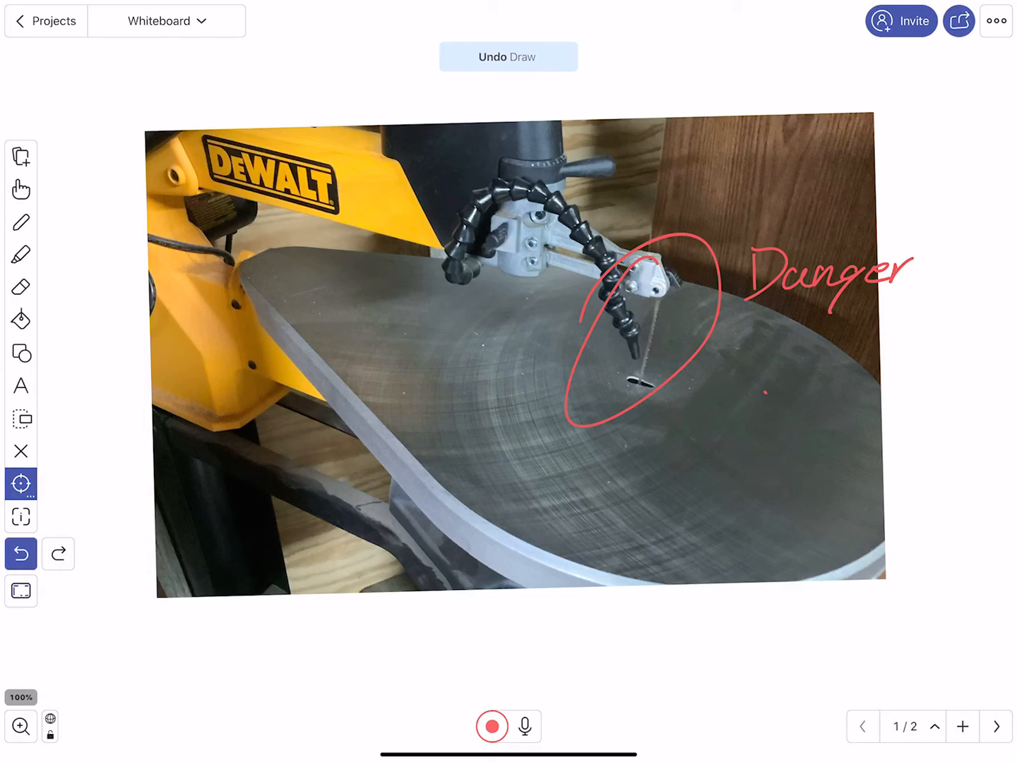
Start recording the lesson, allowing microphone access when prompted.
click(21, 554)
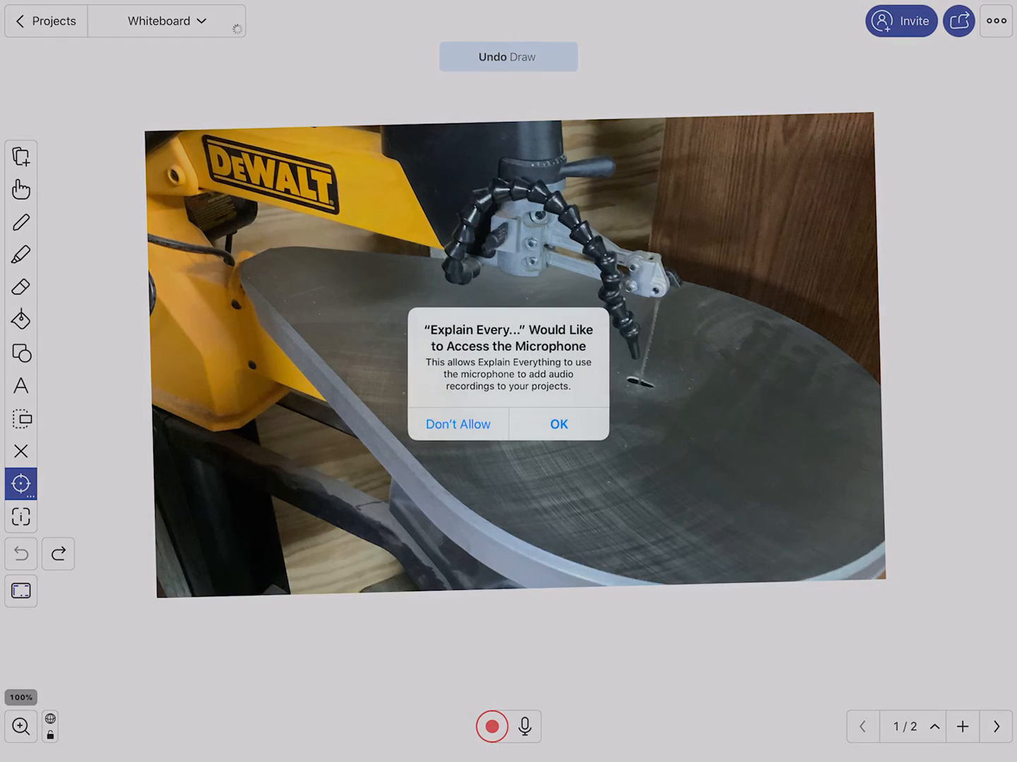
click(558, 424)
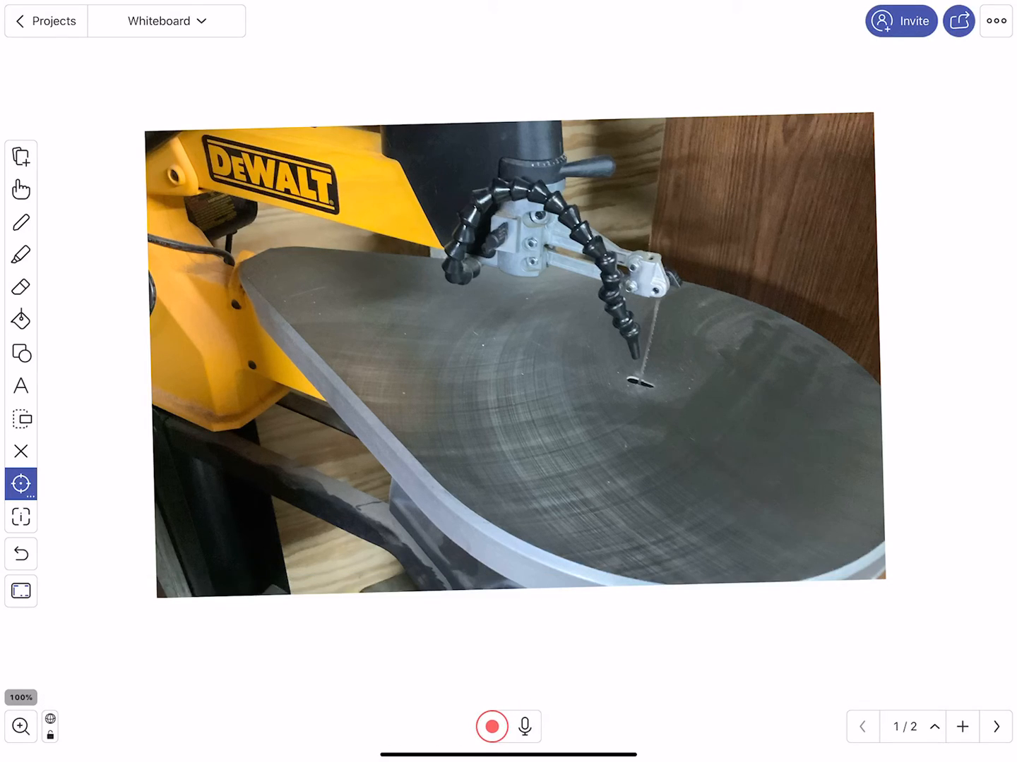
click(491, 725)
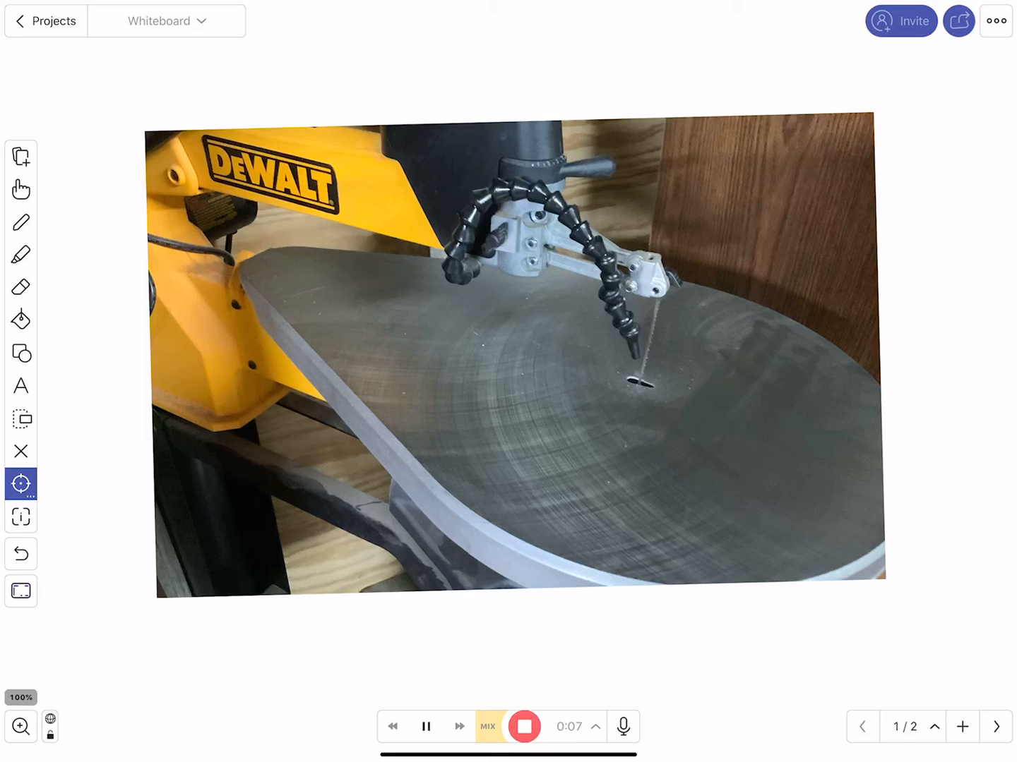
Write 'Plate' in red on the saw table with the pen.
click(21, 223)
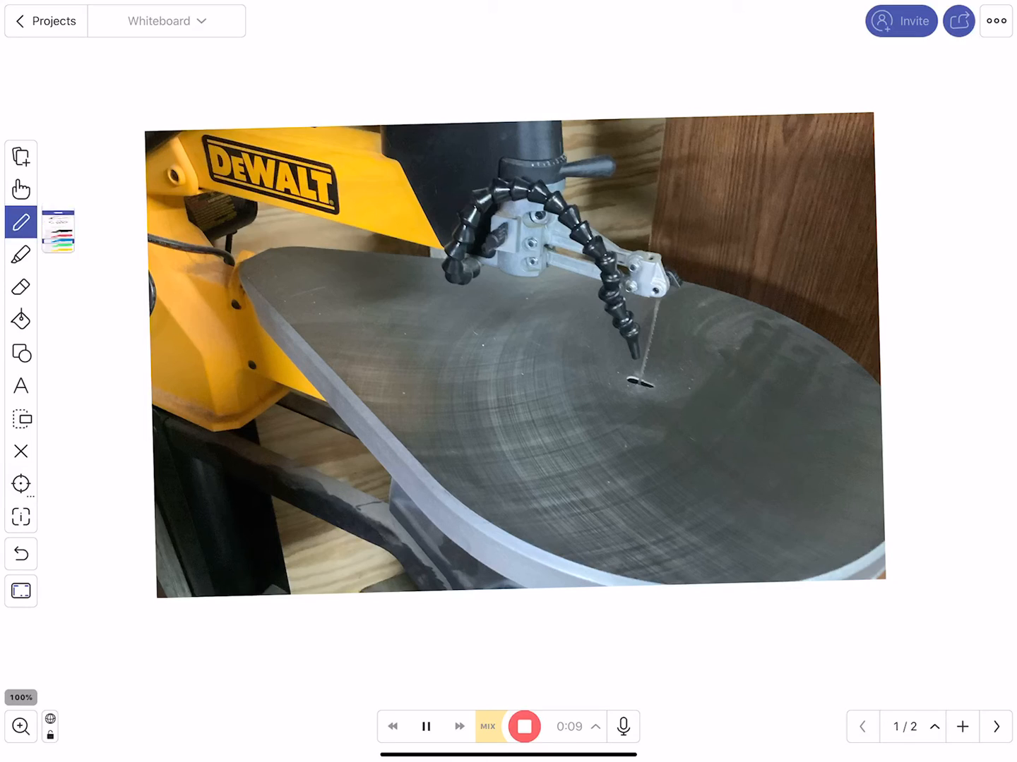
click(21, 223)
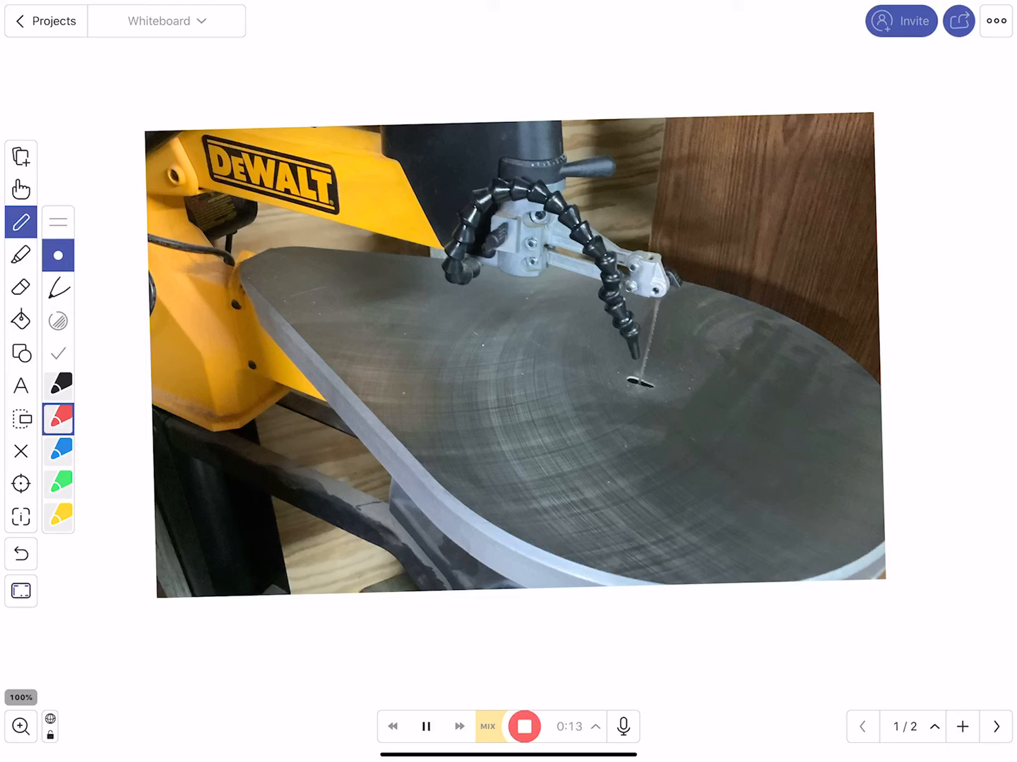
drag(662, 497, 661, 551)
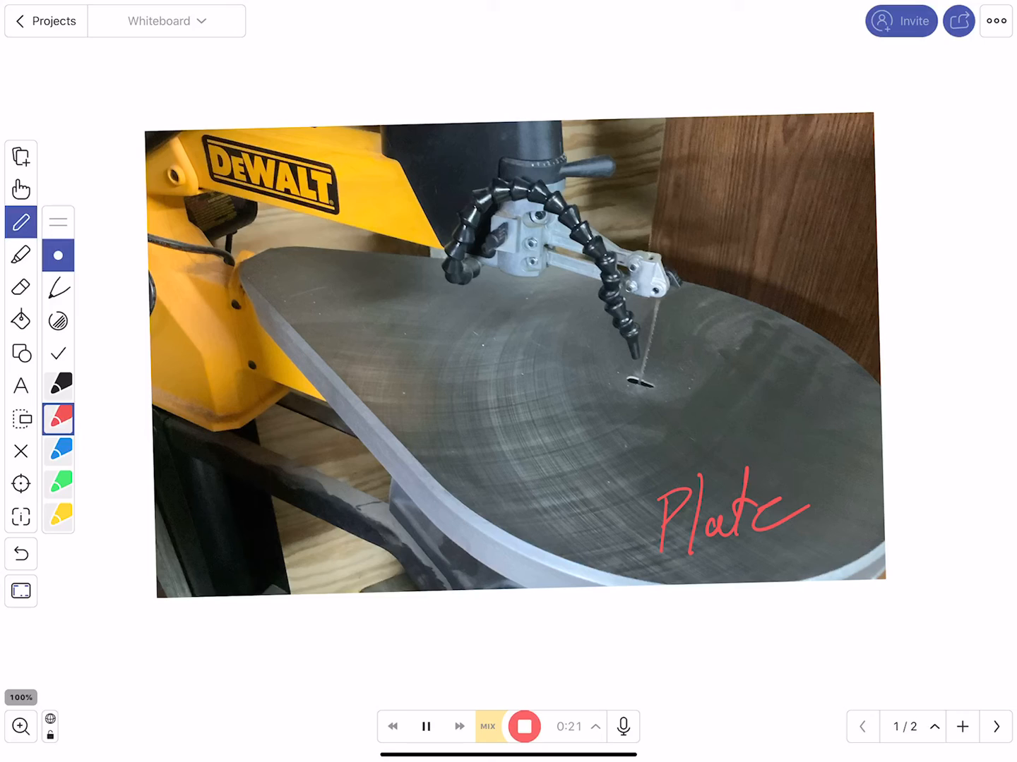
Circle the blade in green and write 'Dangerous' beside it.
click(58, 484)
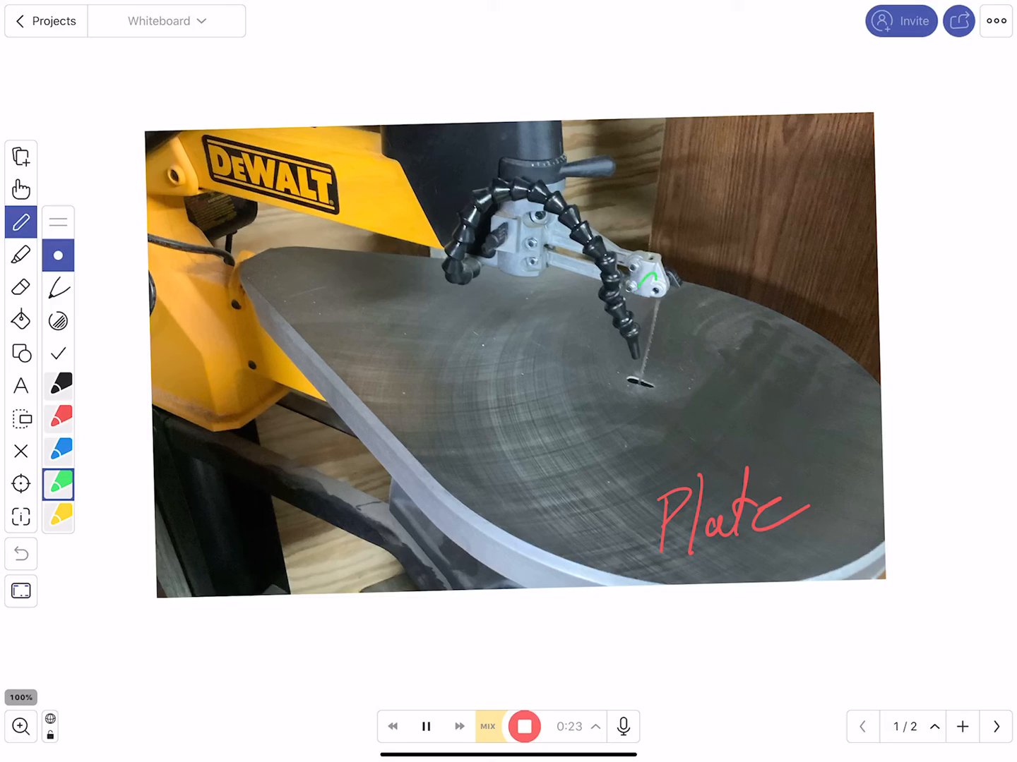
drag(678, 276, 734, 346)
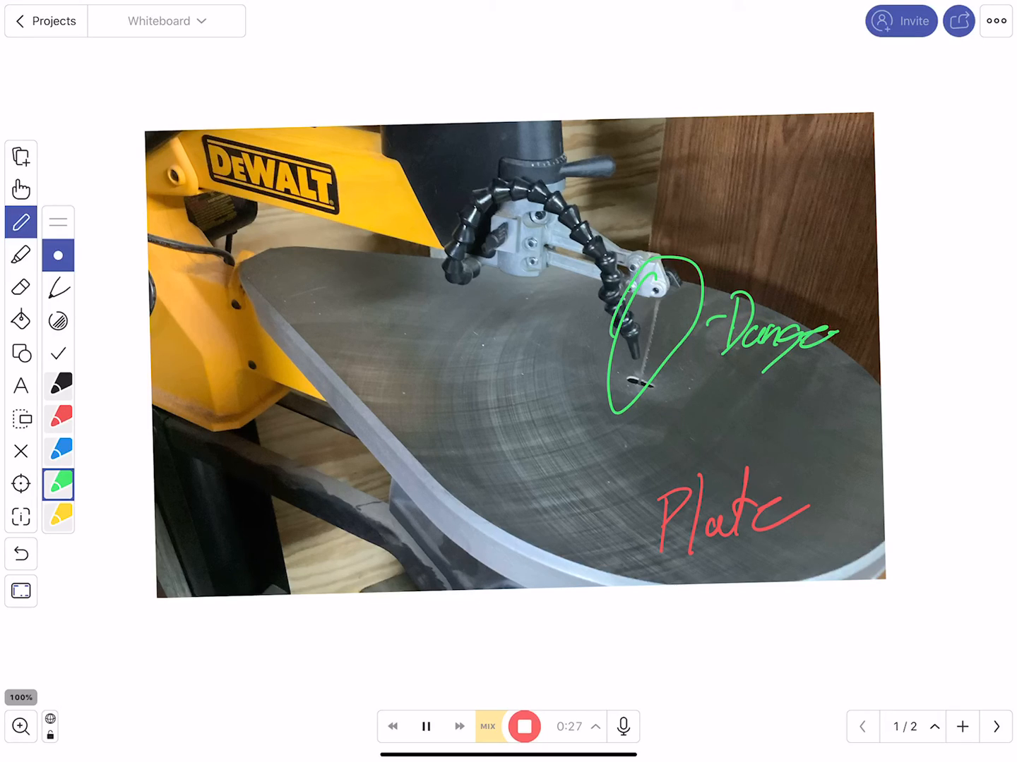
drag(833, 339, 911, 346)
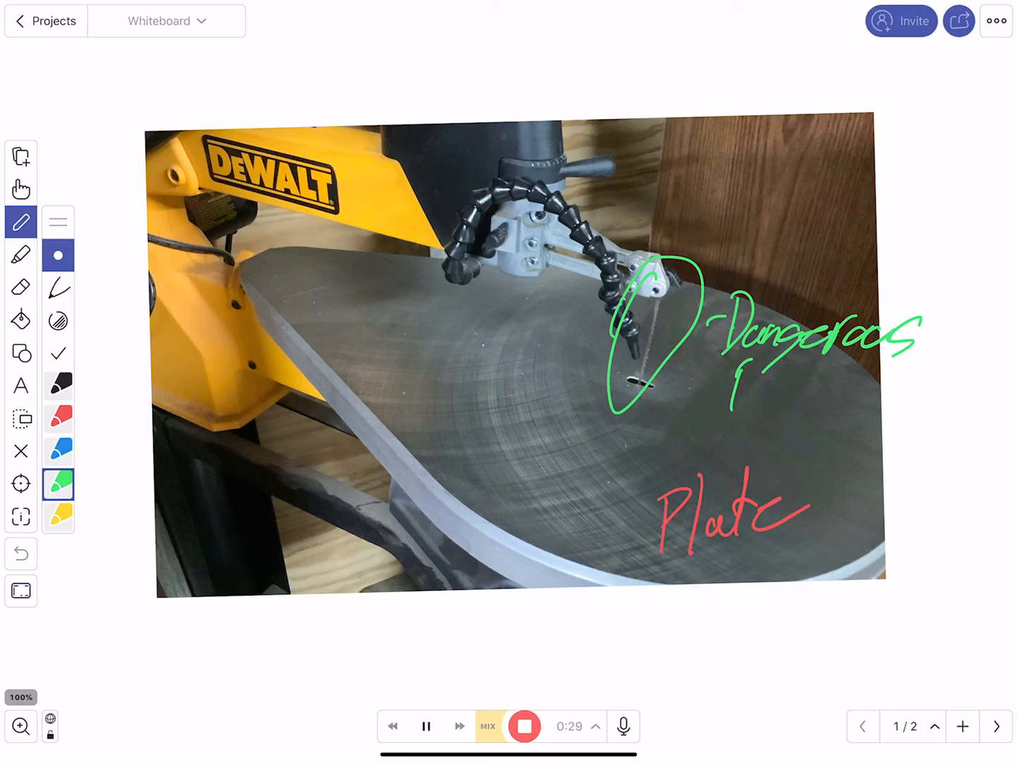